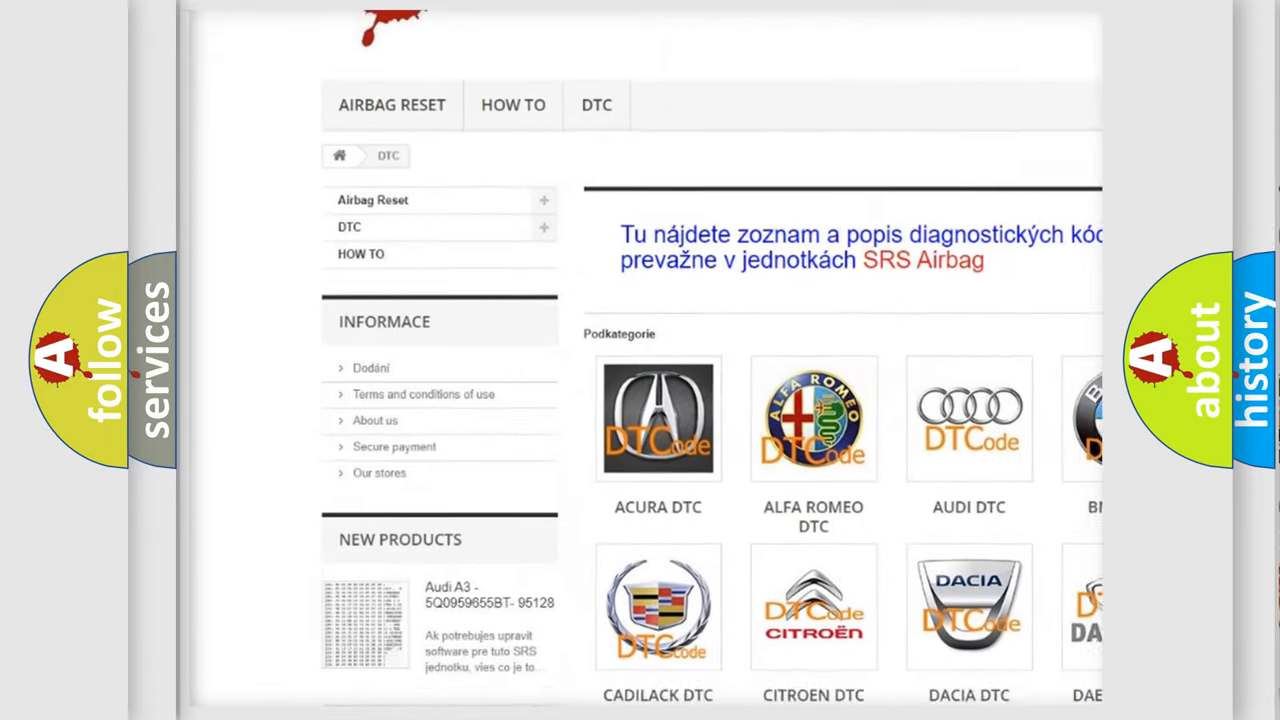
scroll("down", 3)
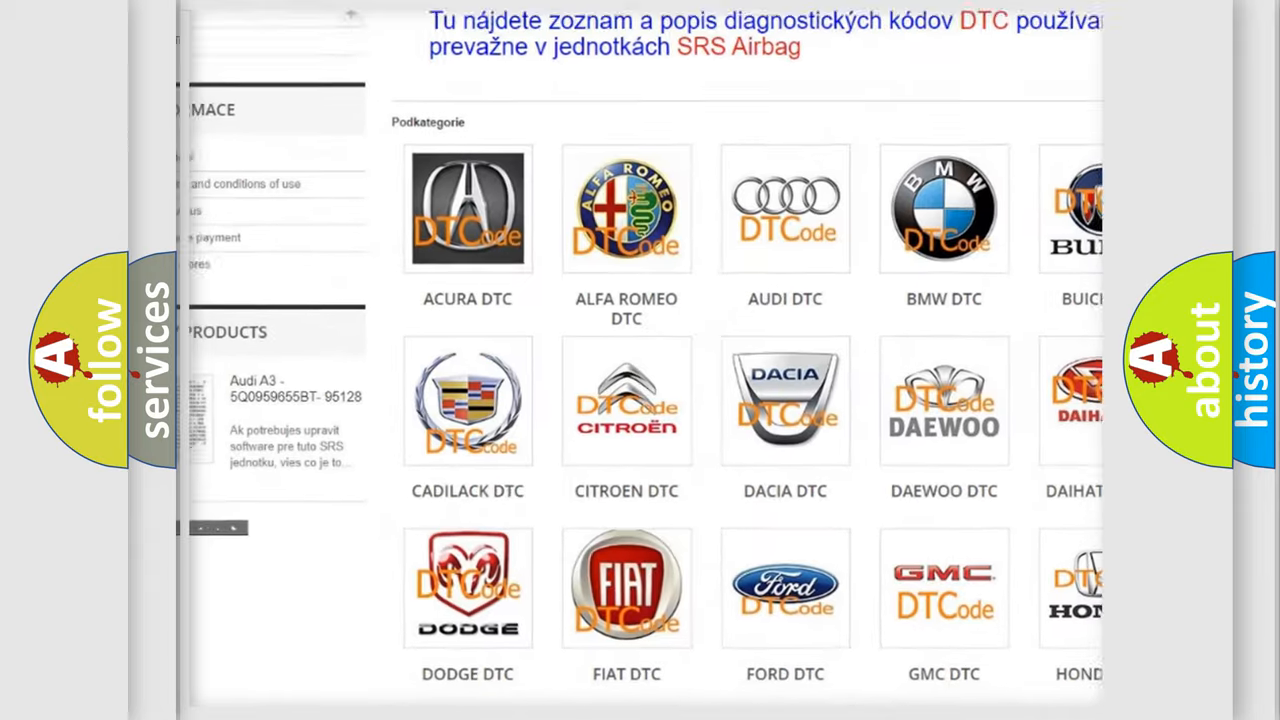
scroll("down", 3)
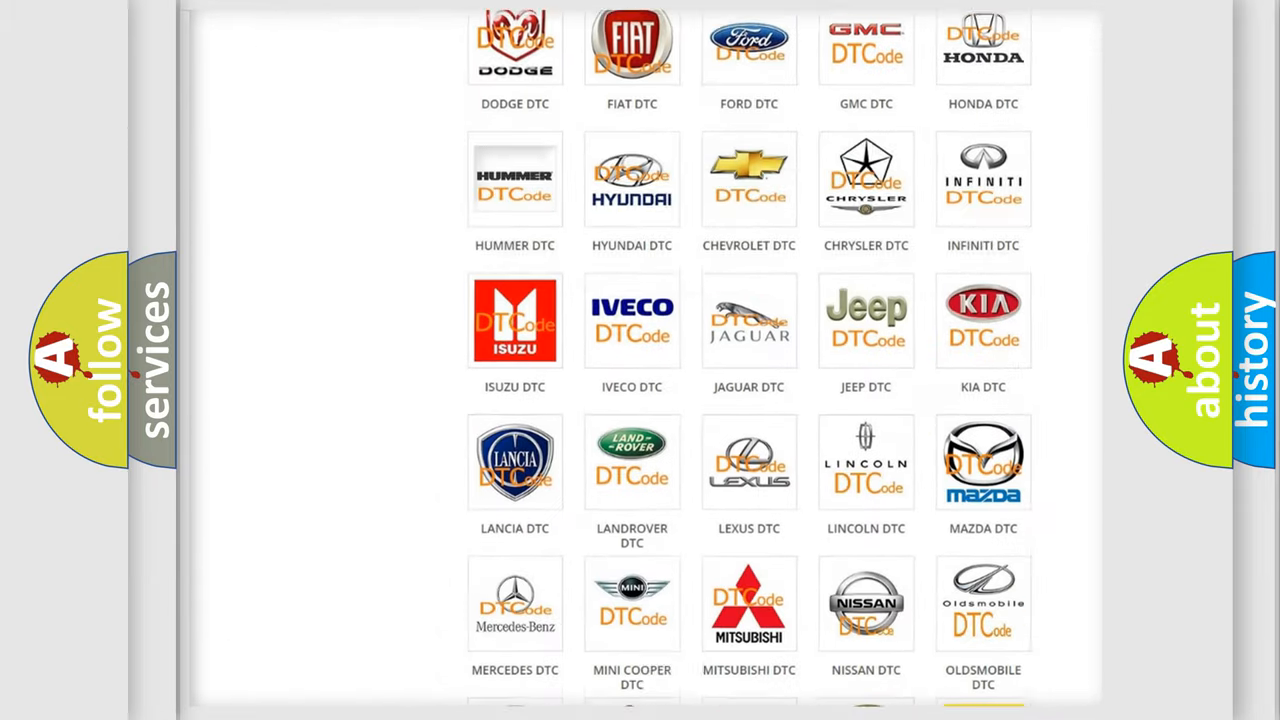
scroll("down", 3)
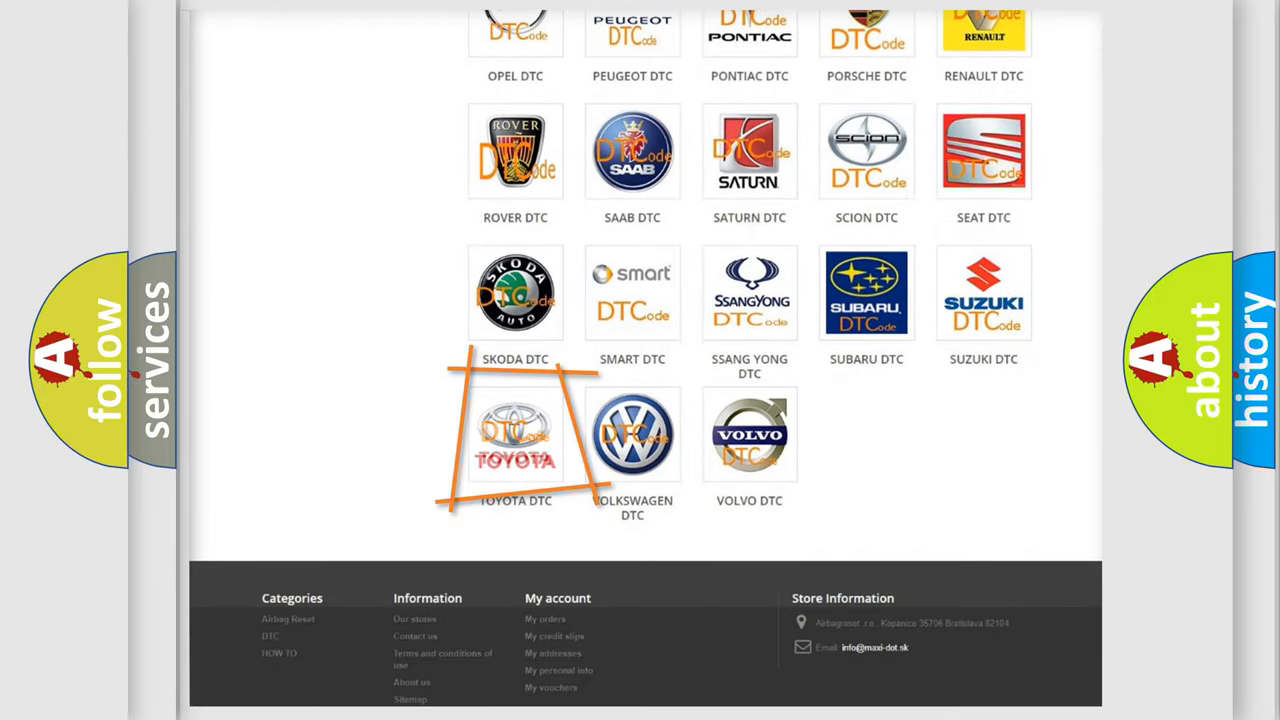